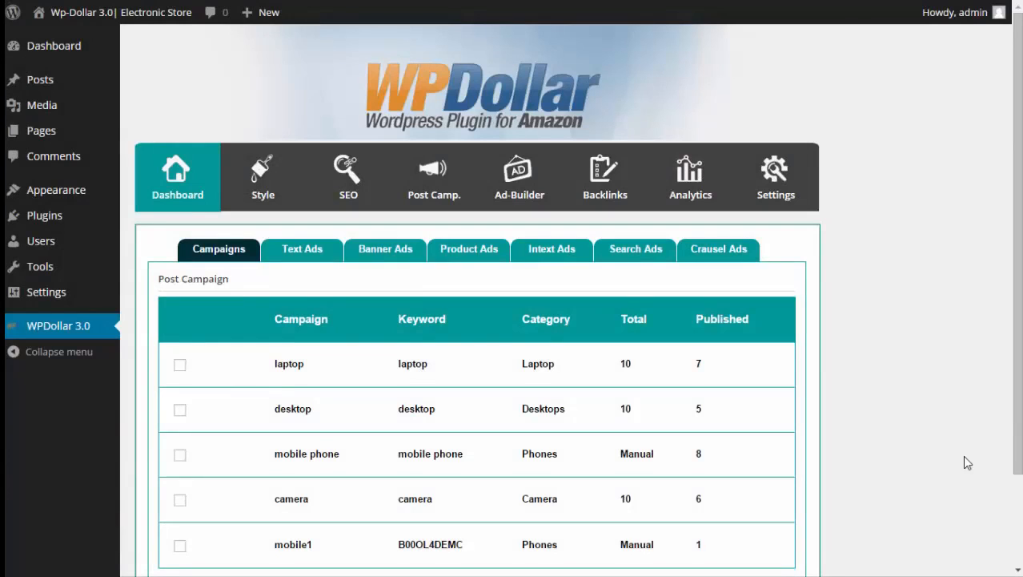
mouse_move(954, 429)
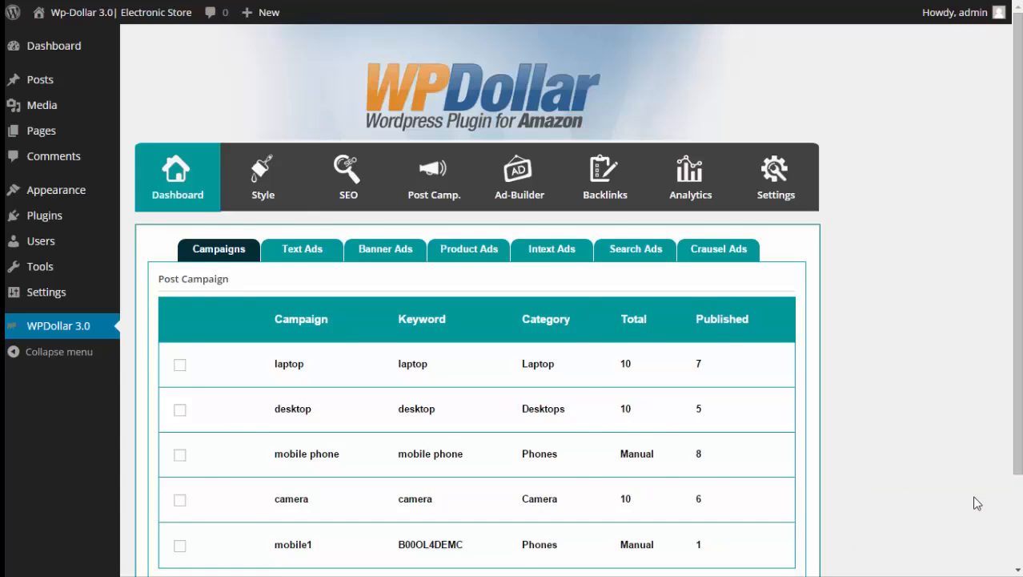
- Visit the Style, Post Camp., Ad-Builder, Backlinks, Analytics and Settings pages, returning to Ad-Builder
left_click(263, 176)
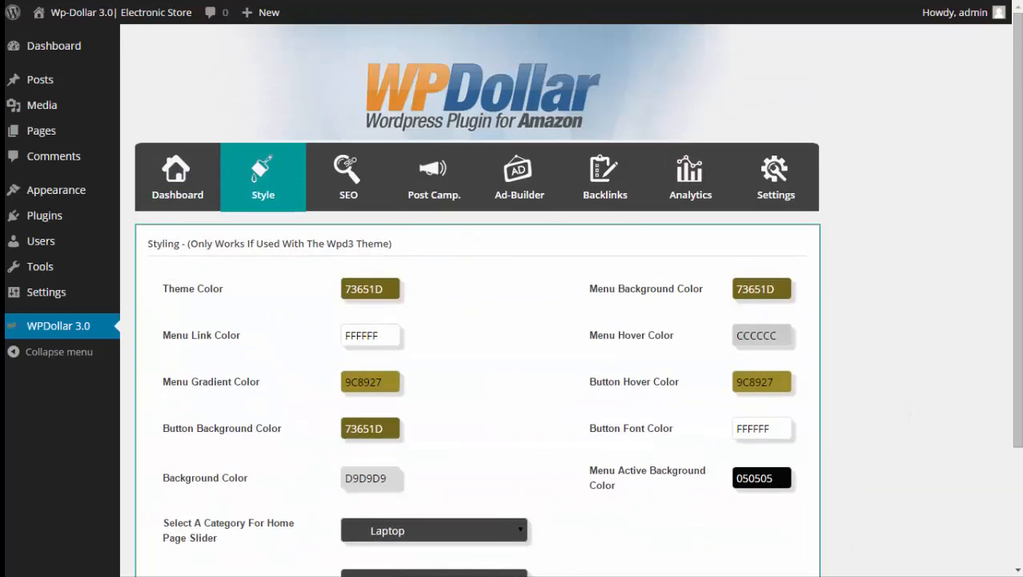
left_click(434, 176)
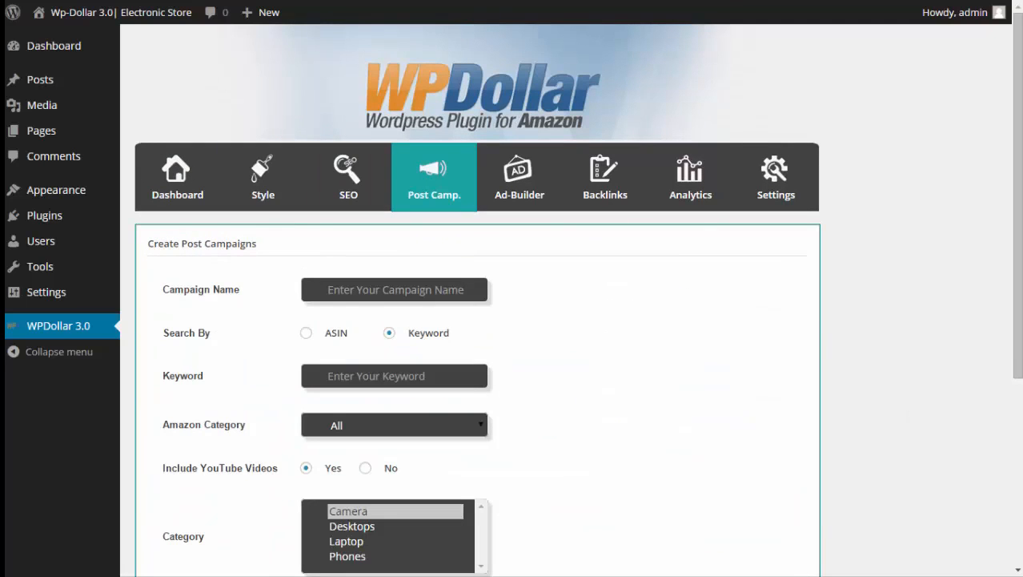
left_click(519, 176)
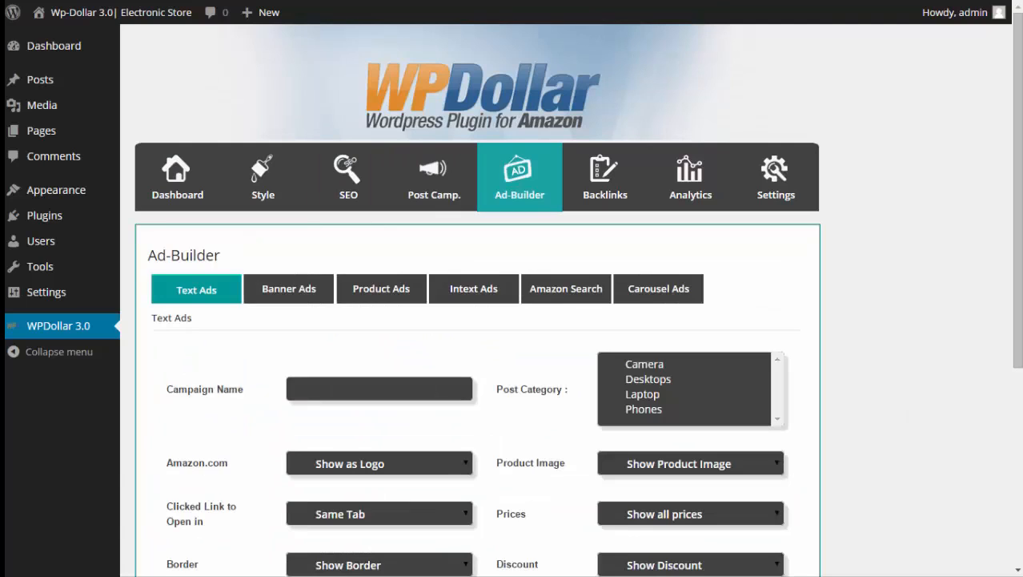
left_click(605, 176)
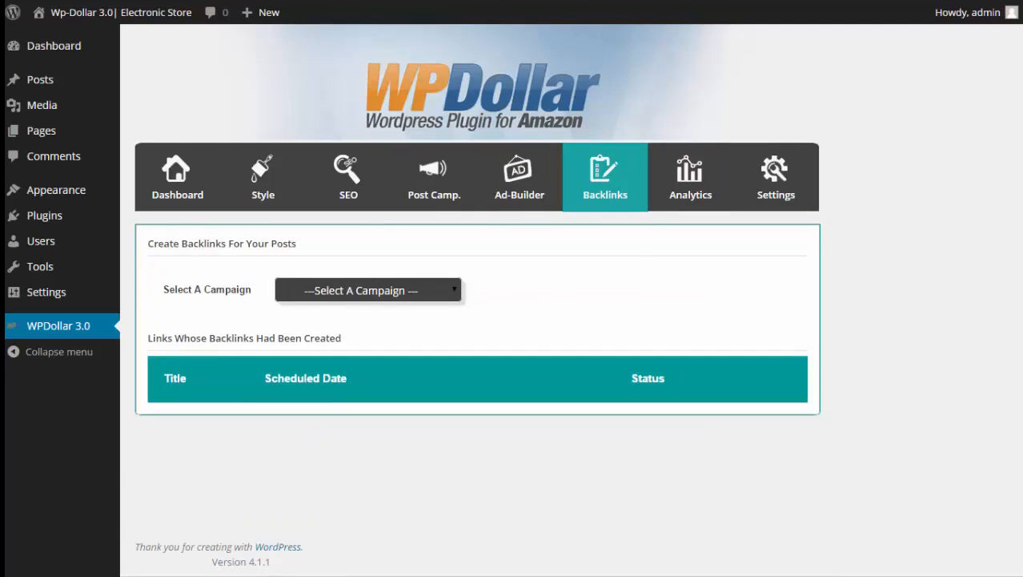
left_click(691, 176)
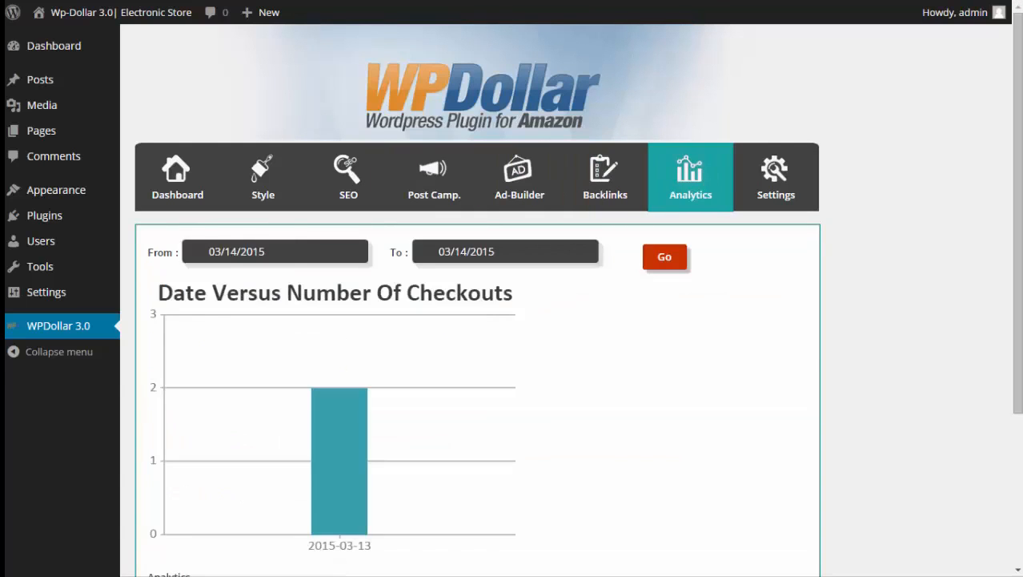
left_click(776, 176)
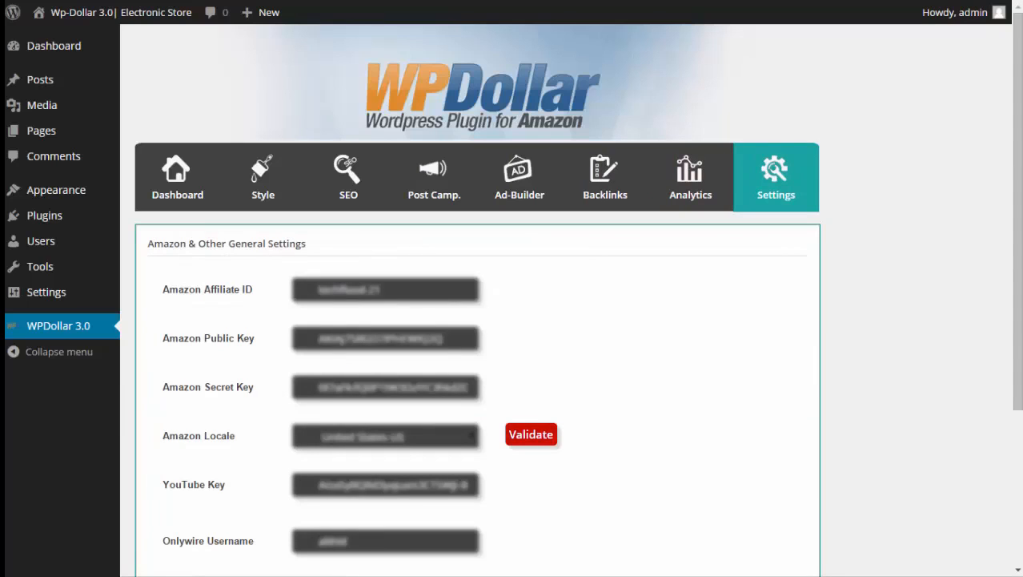
left_click(519, 176)
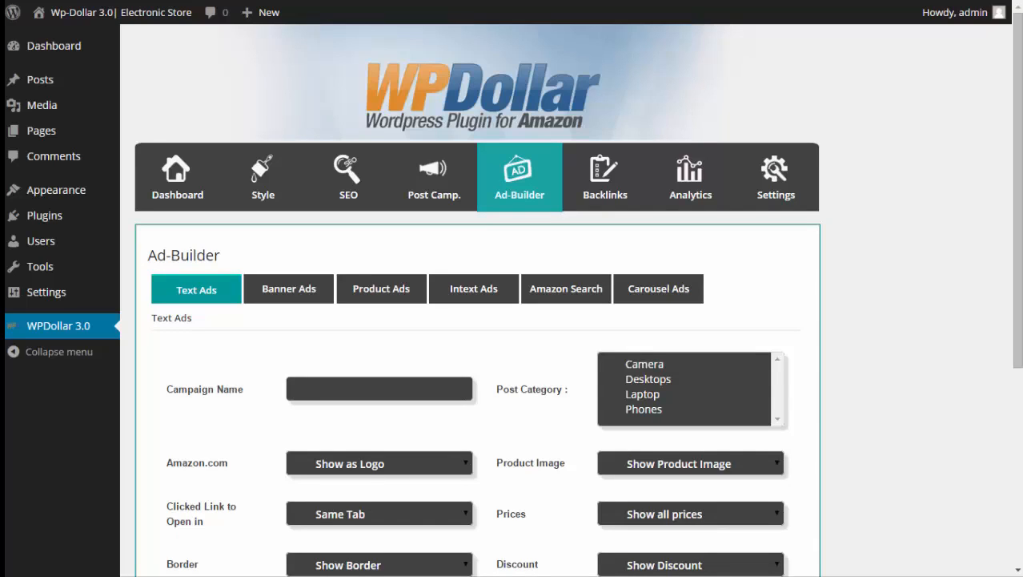
- Start a Product Ad named 'cooking utensils'
scroll("down", 3)
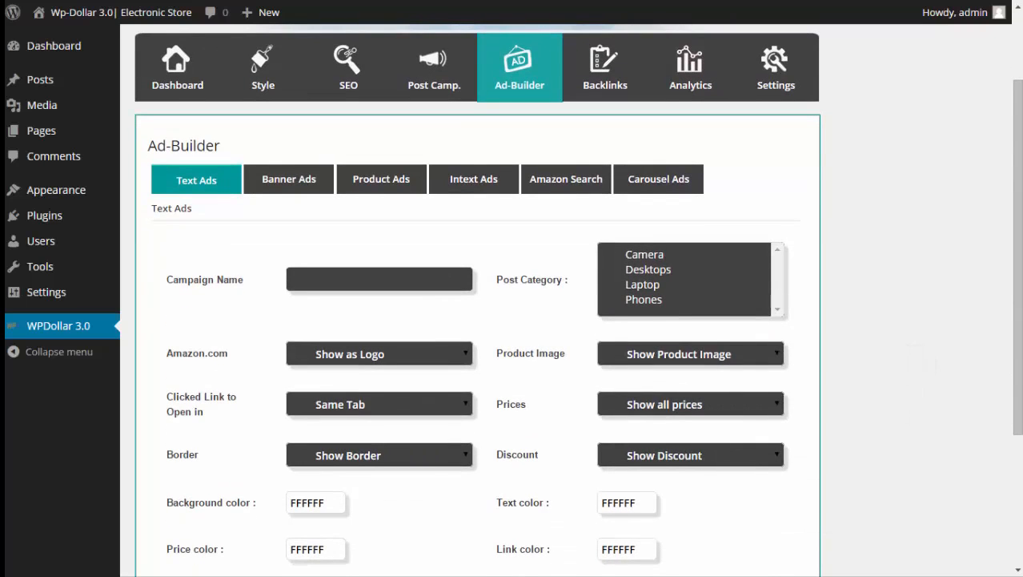
left_click(381, 179)
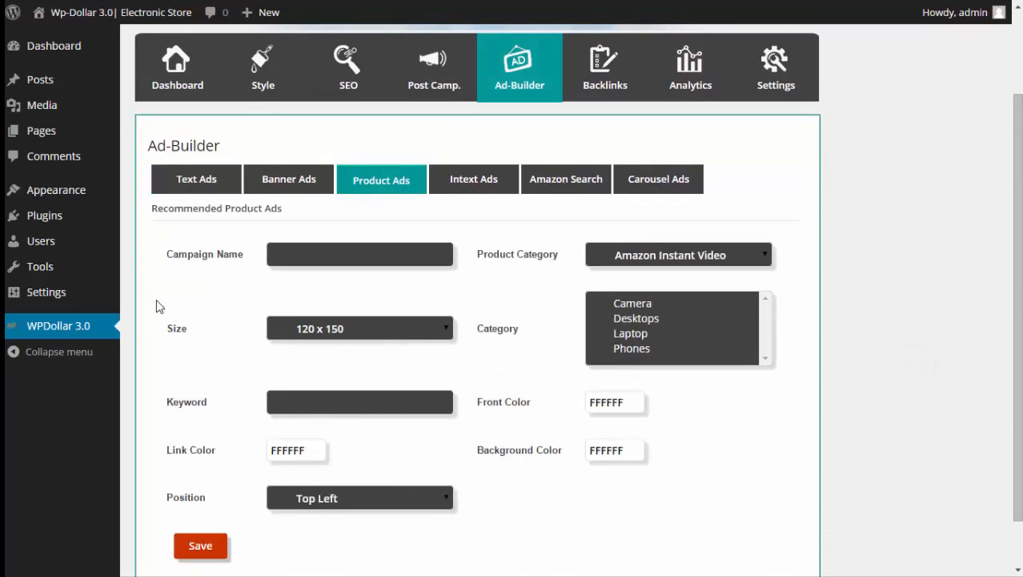
left_click(359, 253)
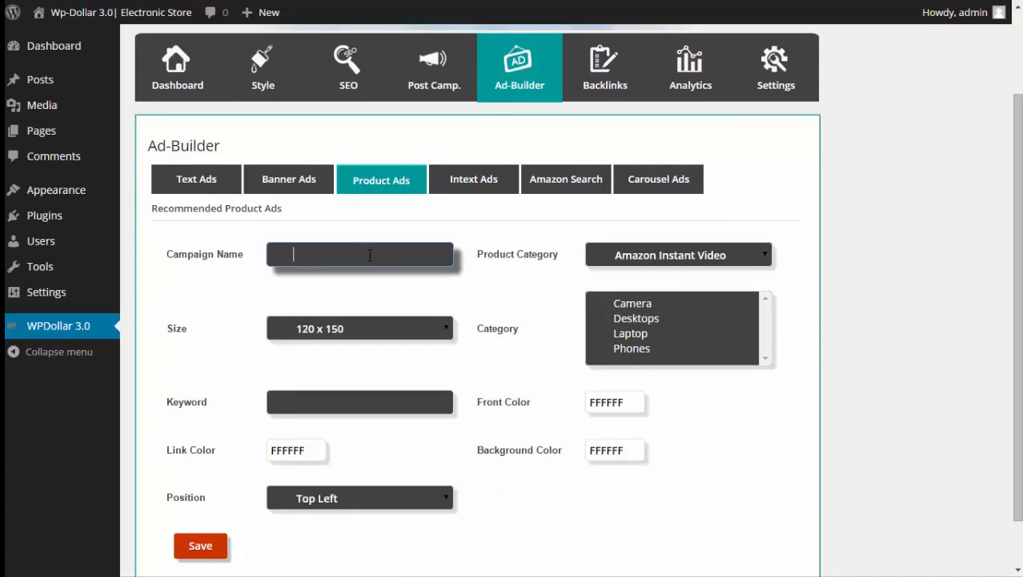
type("cooking")
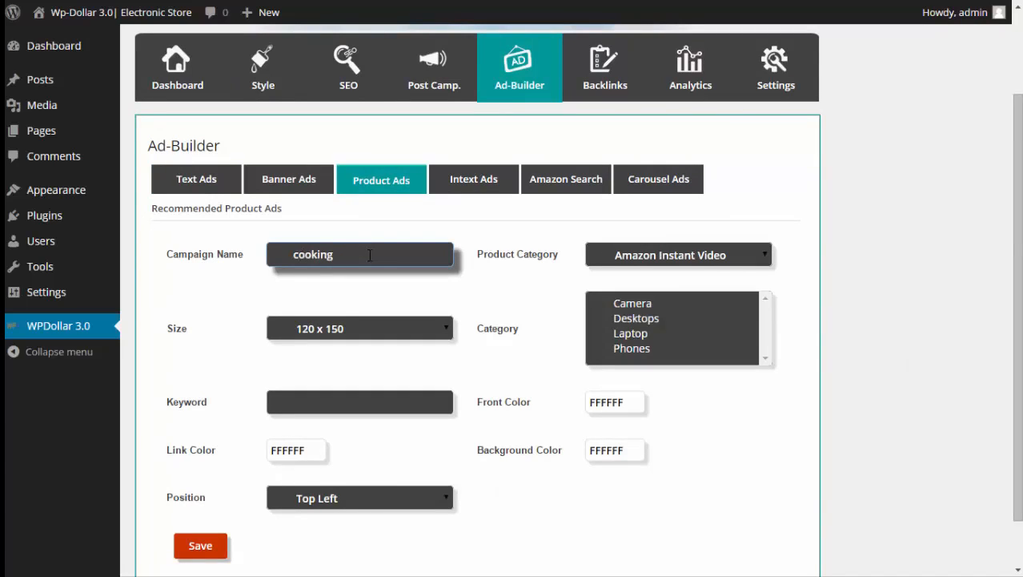
type("utensils")
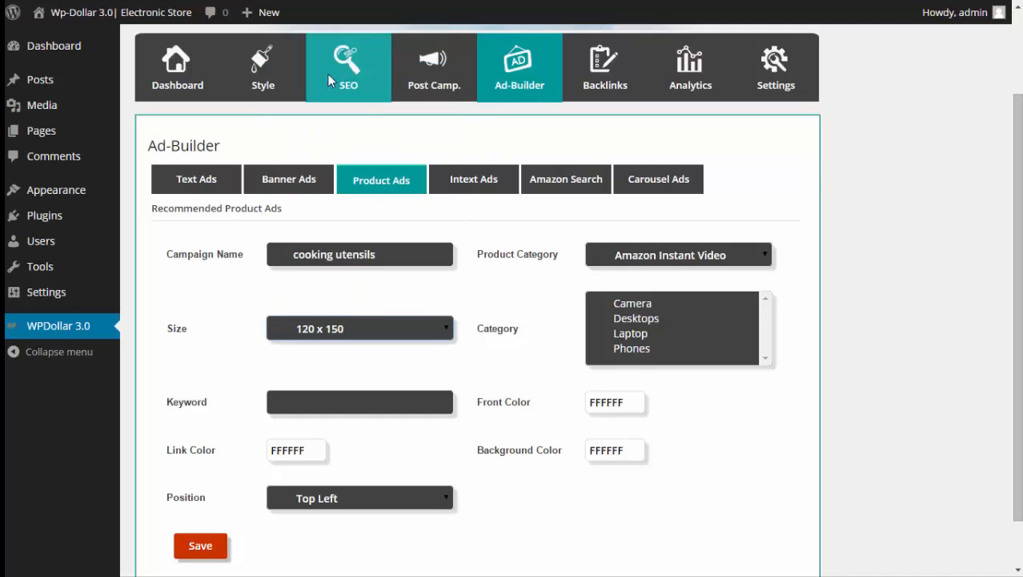
- Choose Appliances and Phones, keyword spatula, link colour 2414FF, and save the ad
left_click(676, 255)
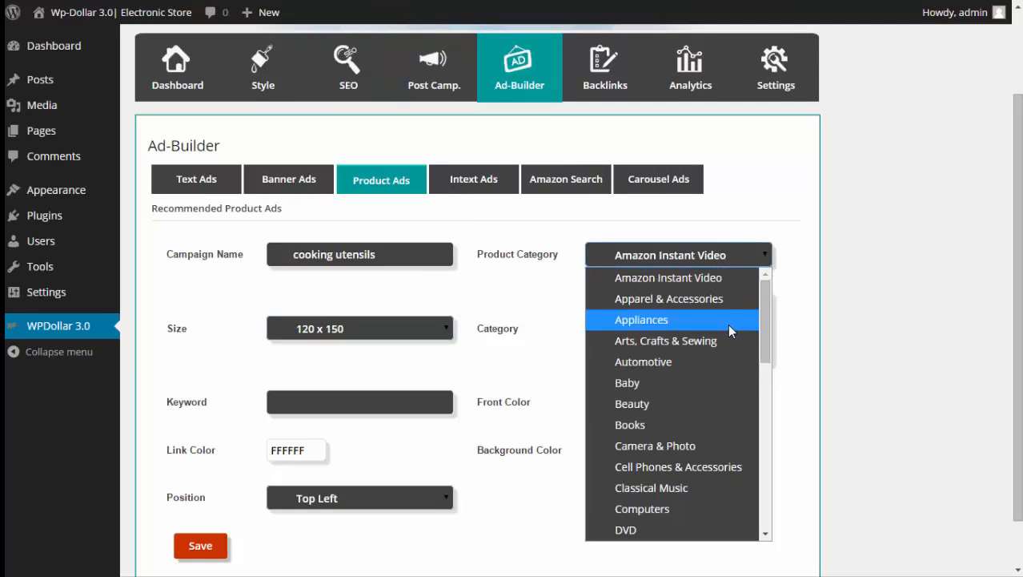
left_click(640, 318)
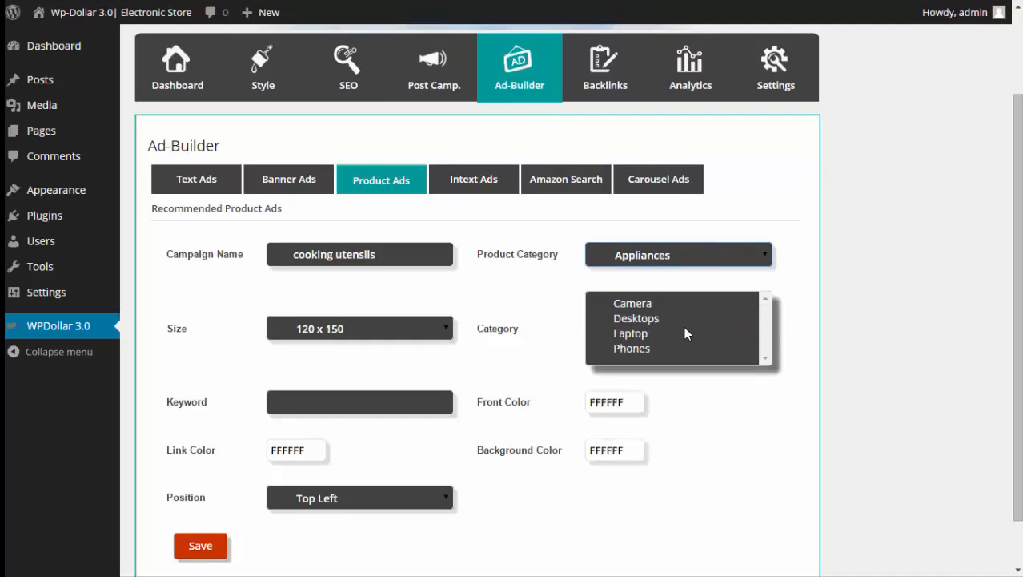
left_click(631, 348)
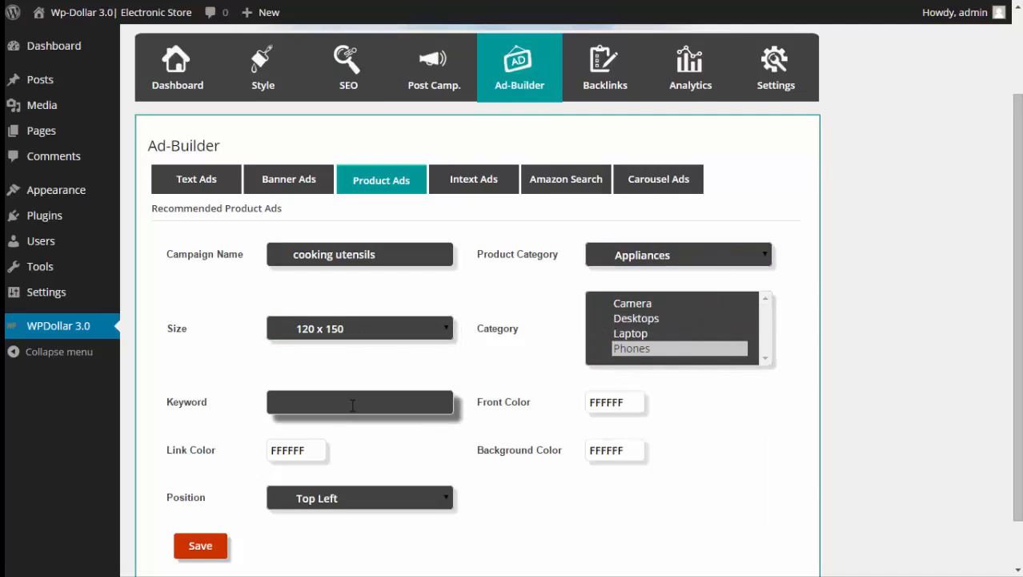
type("spa")
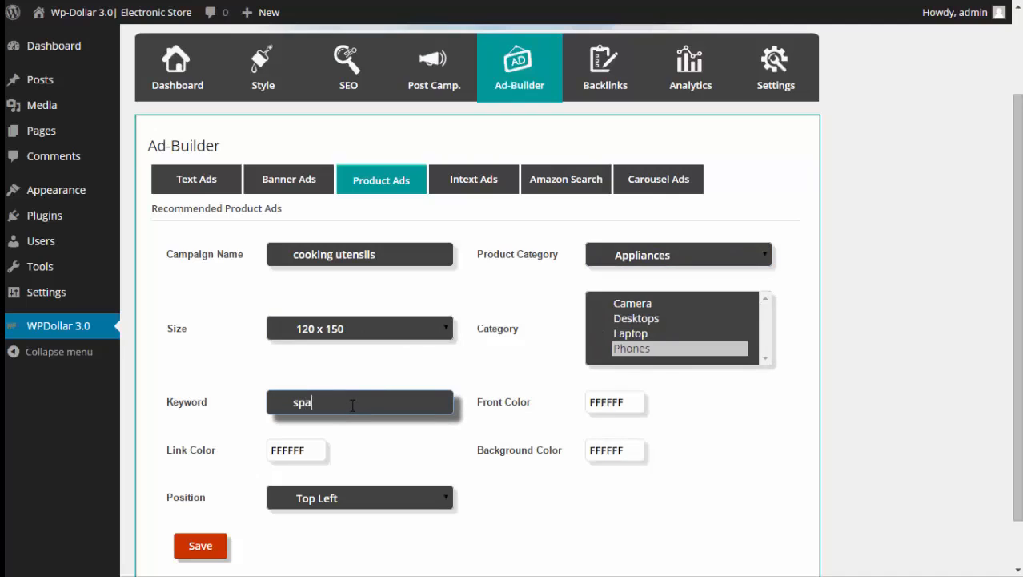
left_click(296, 448)
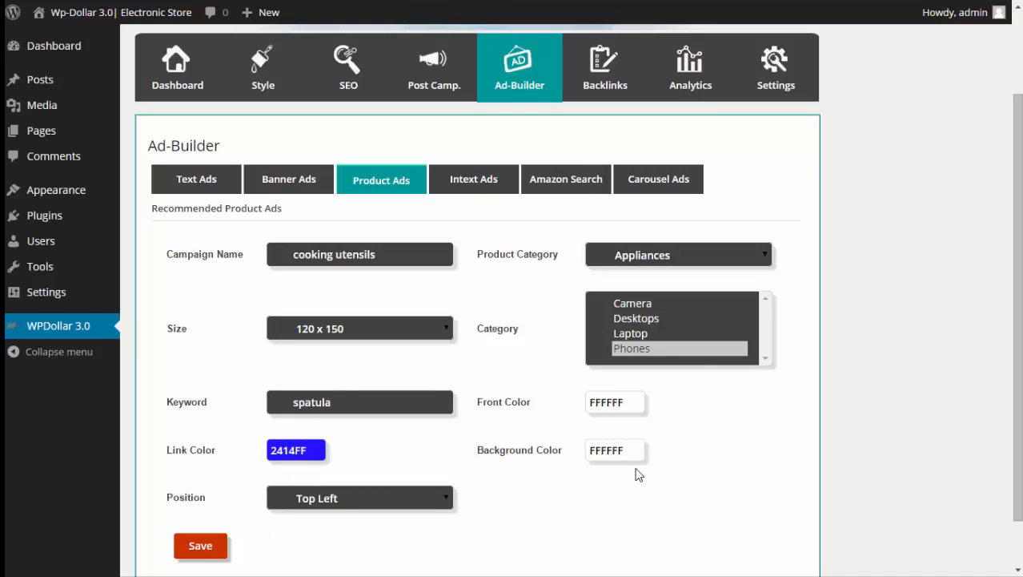
mouse_move(311, 528)
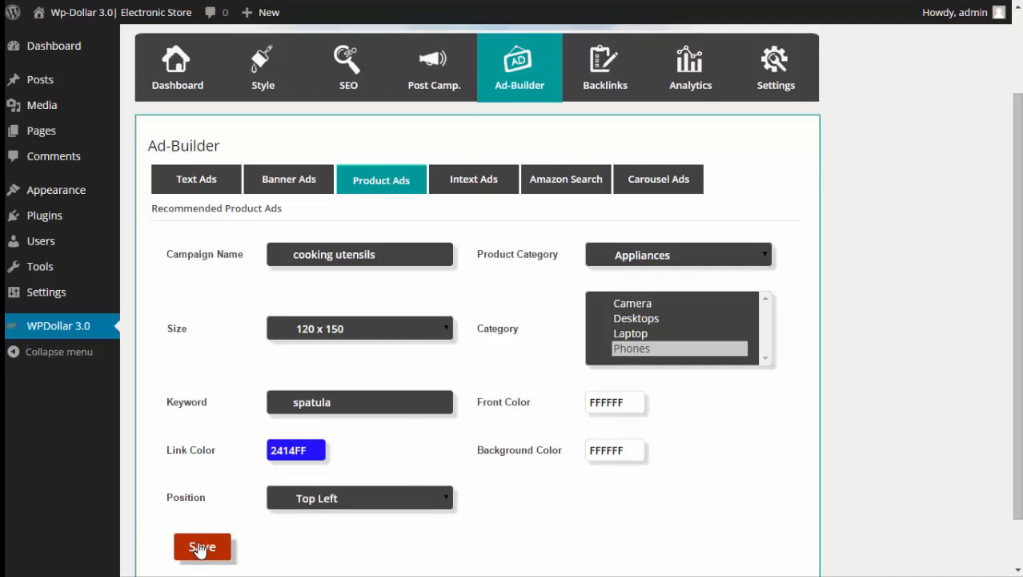
left_click(202, 546)
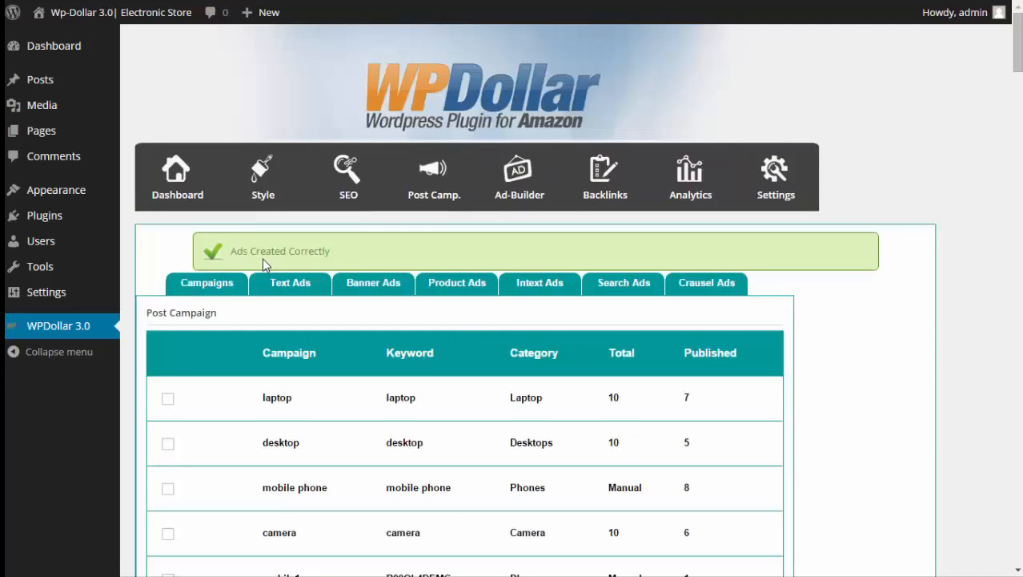
left_click(519, 177)
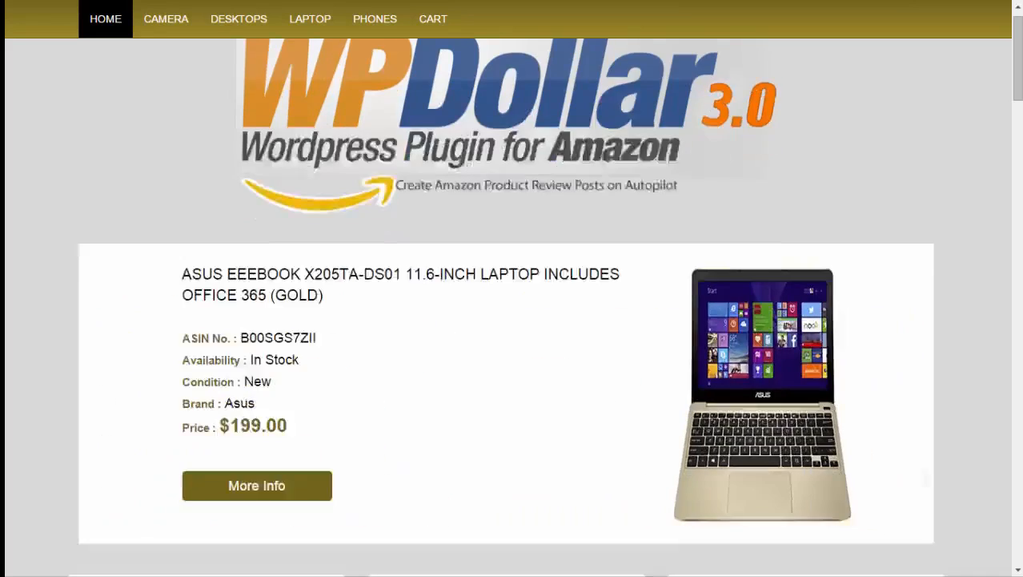
- Scroll through the electronics storefront's laptop, phone and camera product grid
scroll("down", 3)
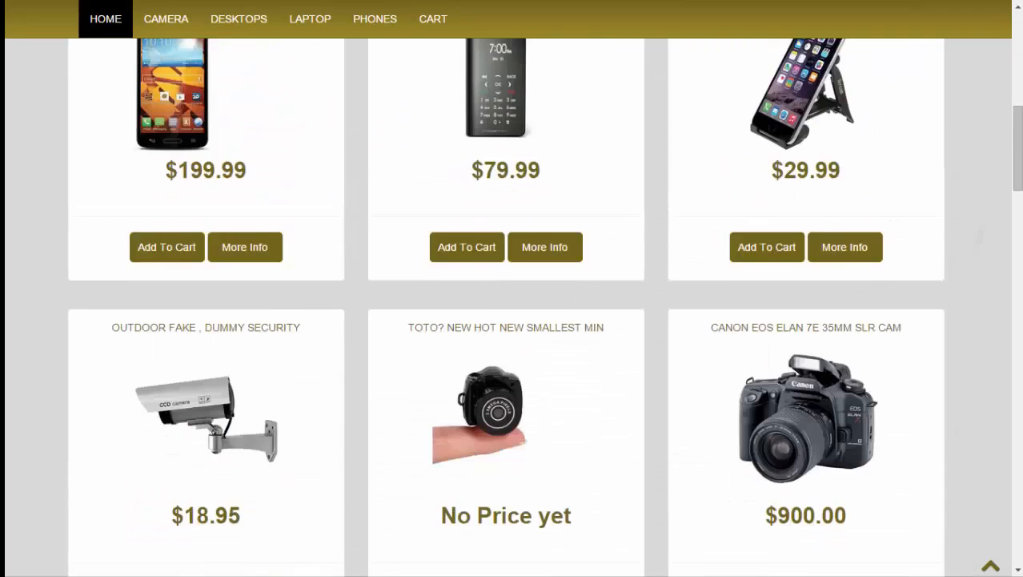
scroll("down", 3)
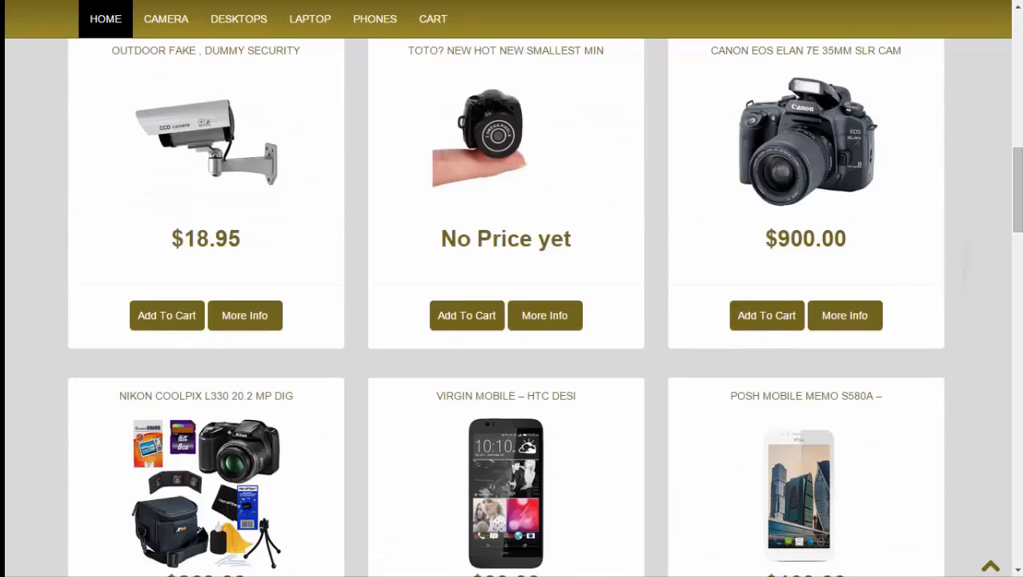
scroll("down", 3)
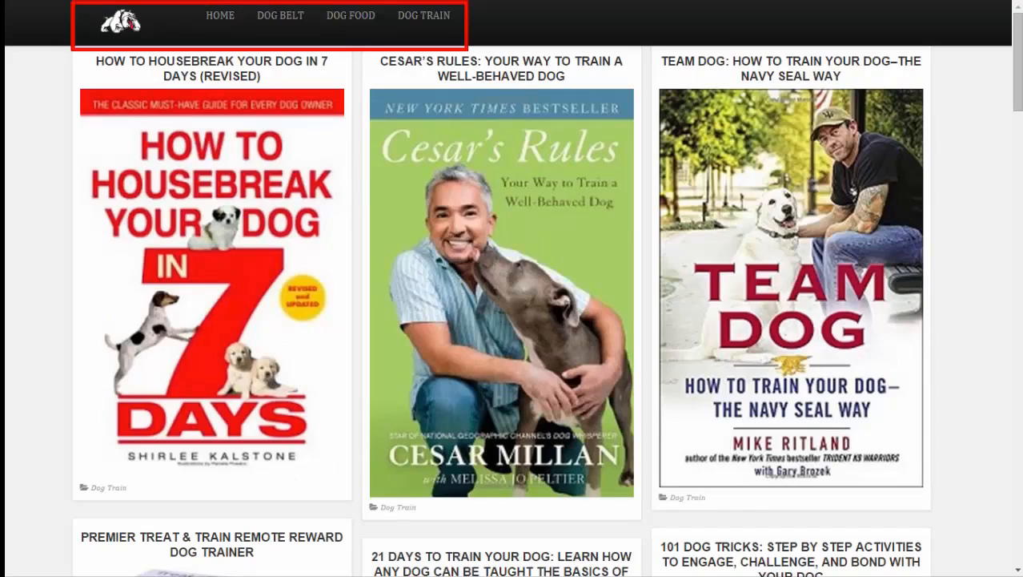
- Scroll down the dog-training storefront's book listings
scroll("down", 3)
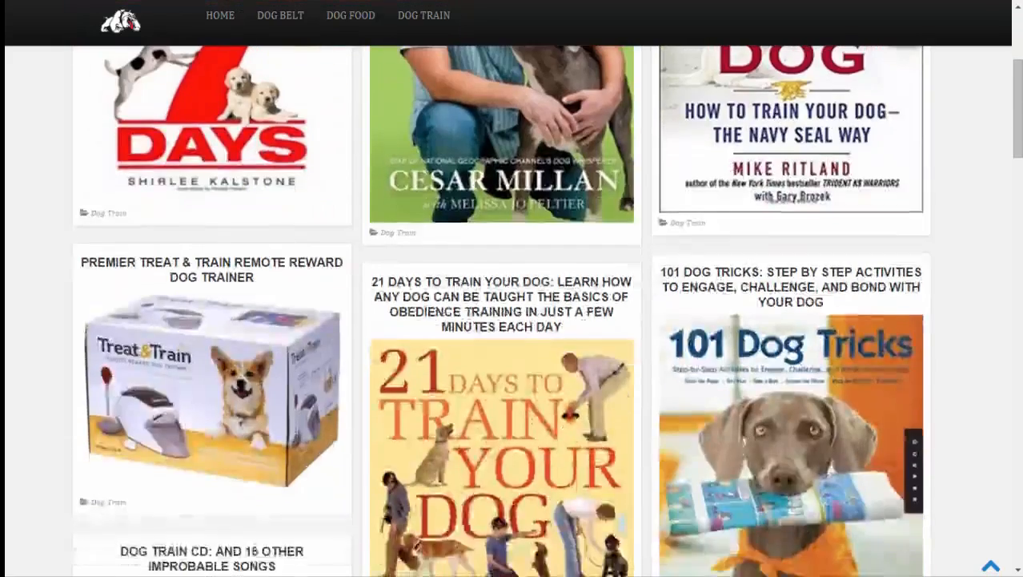
scroll("down", 3)
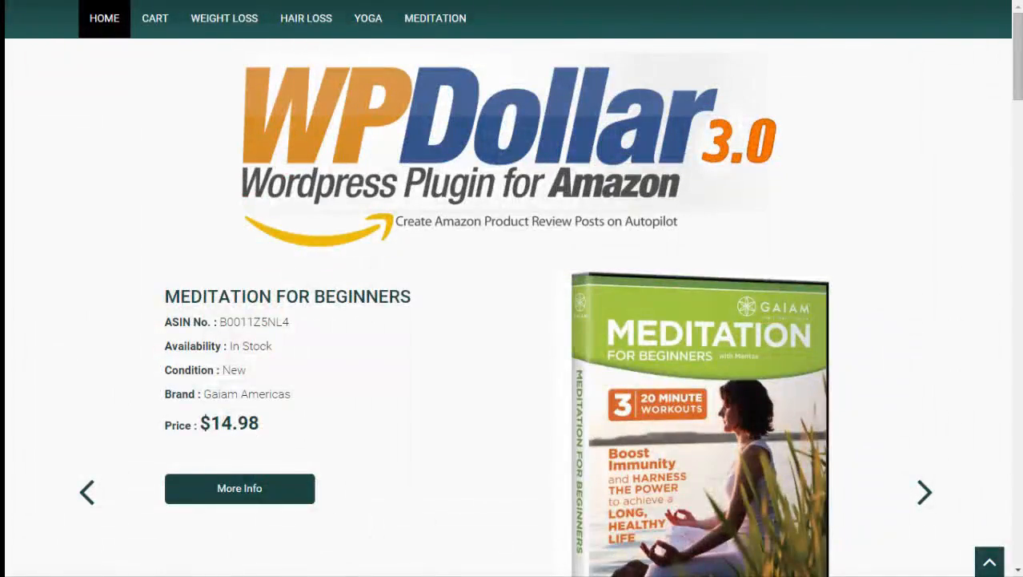
- Scroll through the wellness storefront's Latest Products grid of yoga items
scroll("down", 3)
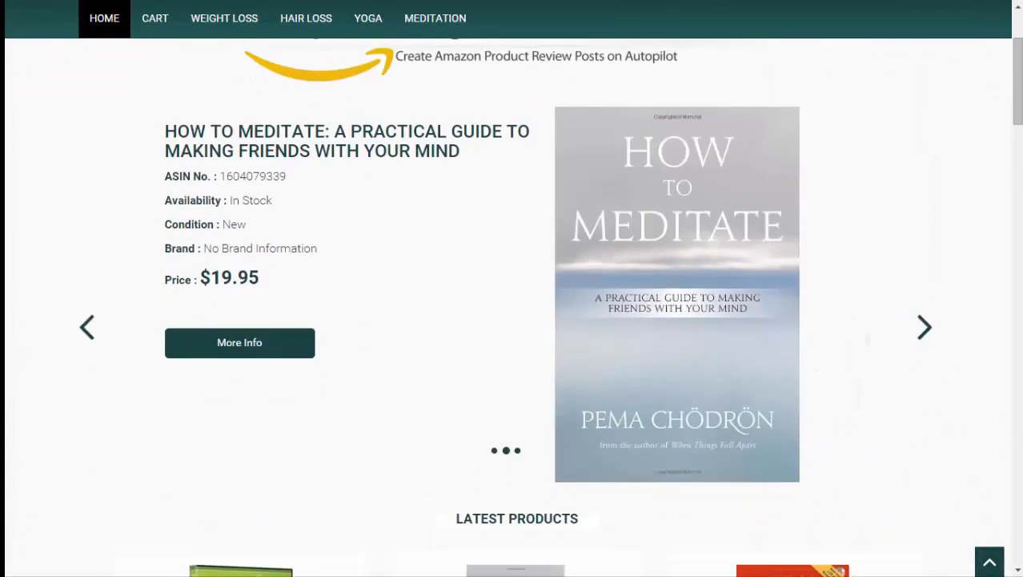
scroll("down", 3)
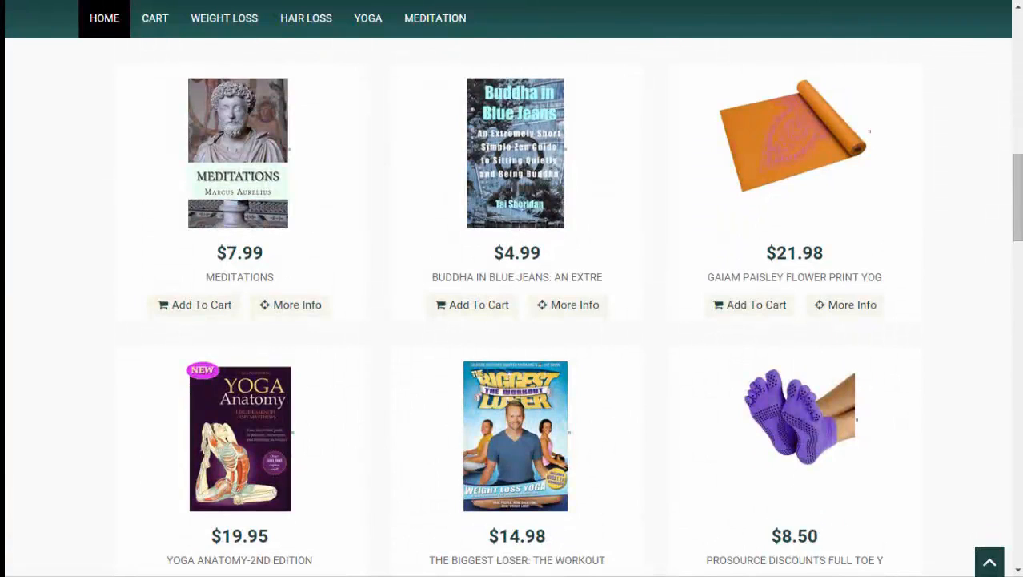
scroll("down", 3)
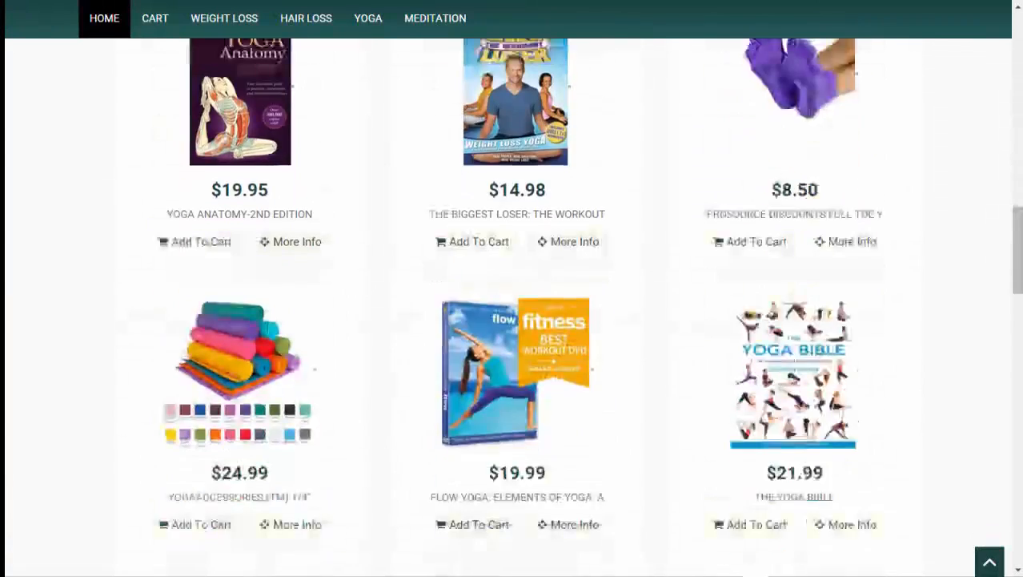